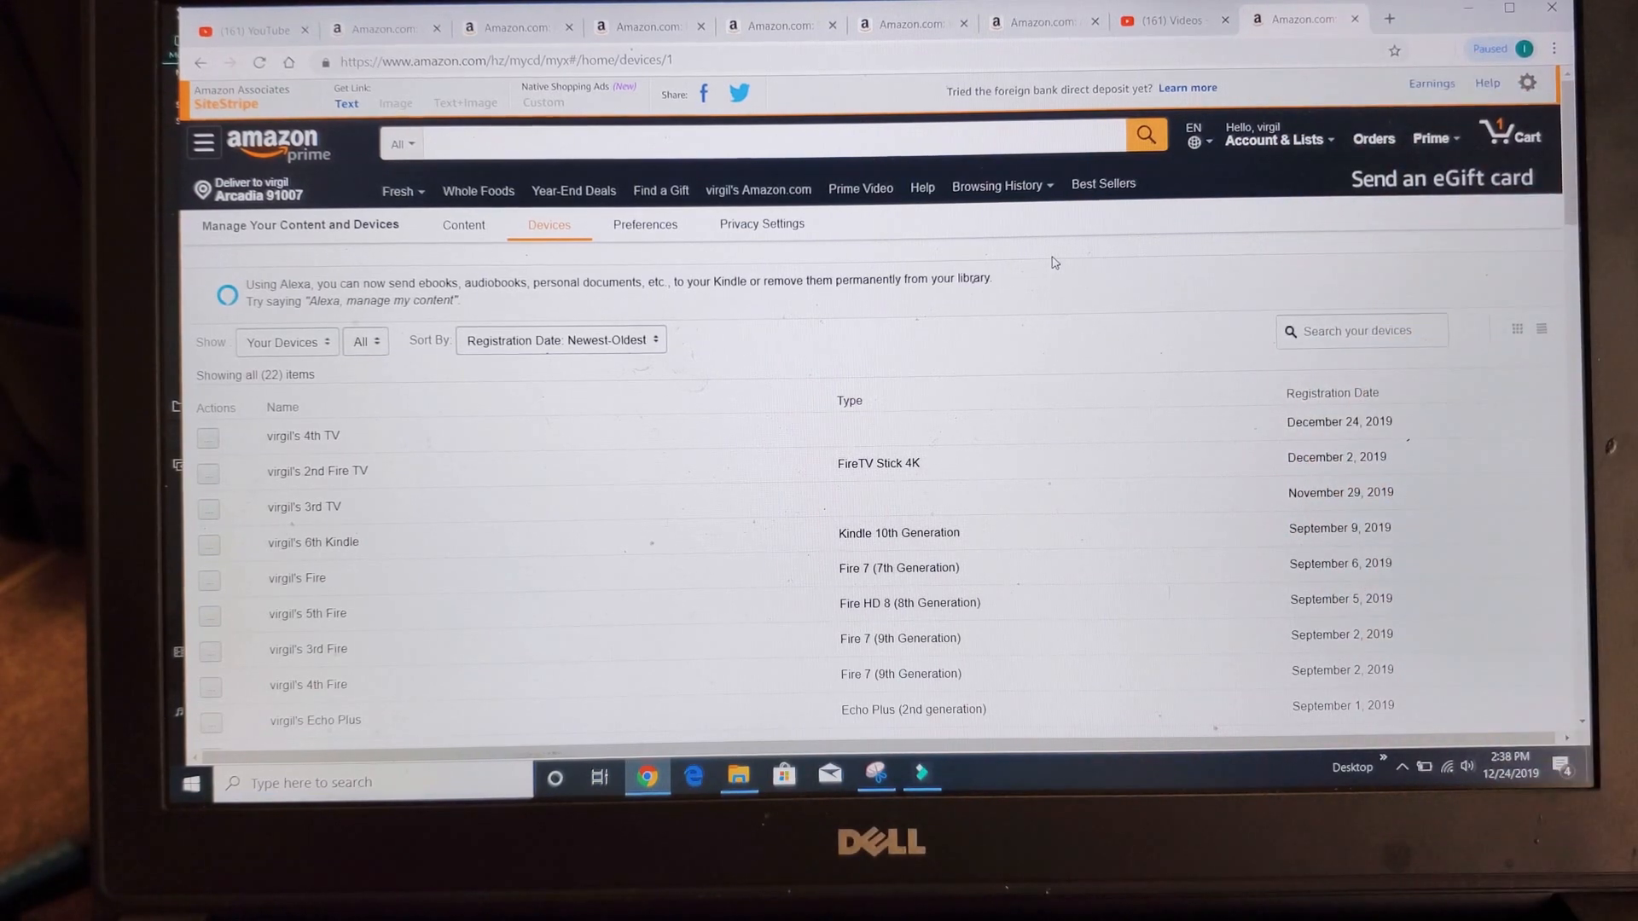
Go to the Your Account overview page via the Account & Lists menu.
click(1276, 138)
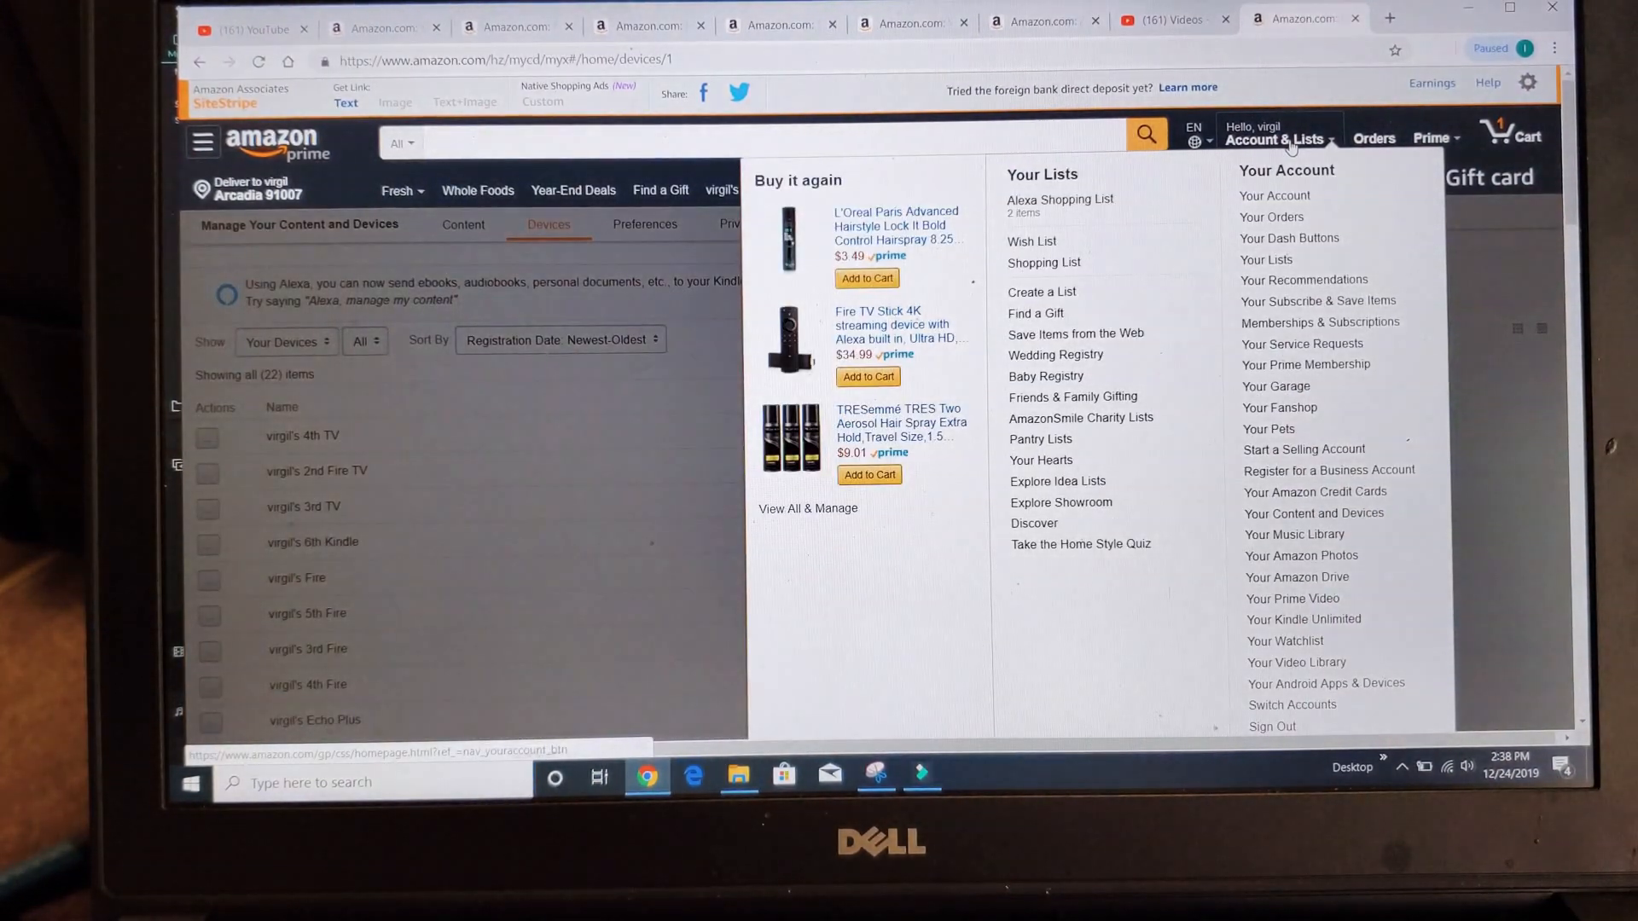
click(1273, 195)
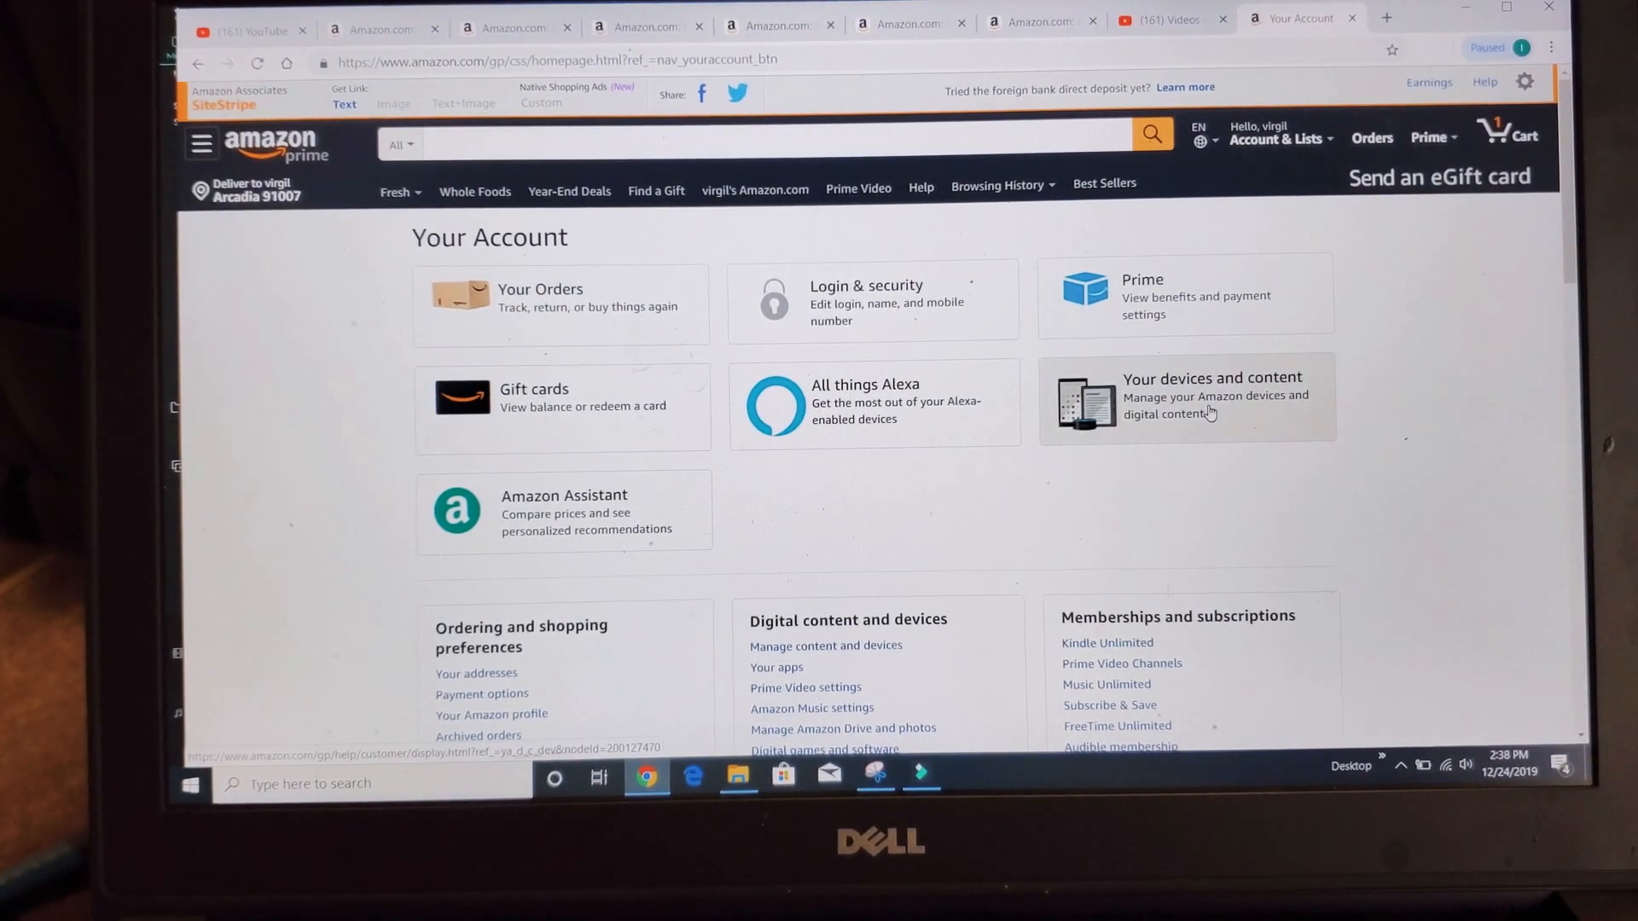
Go to Digital Services and Device Support from the 'Your devices and content' card.
click(1185, 397)
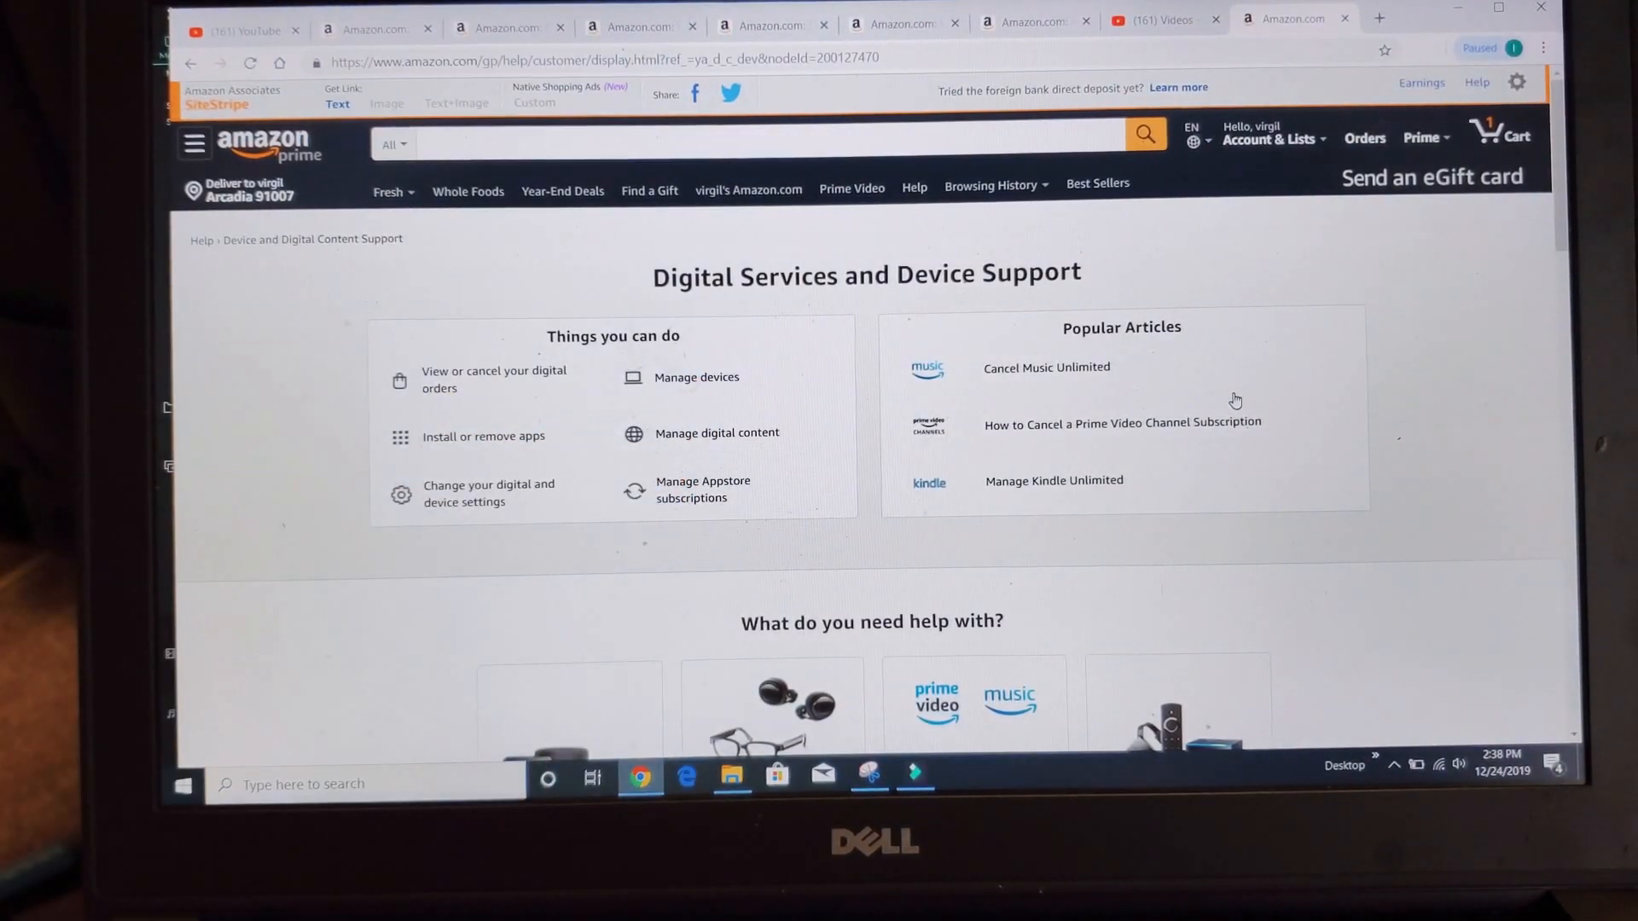
mouse_move(696, 377)
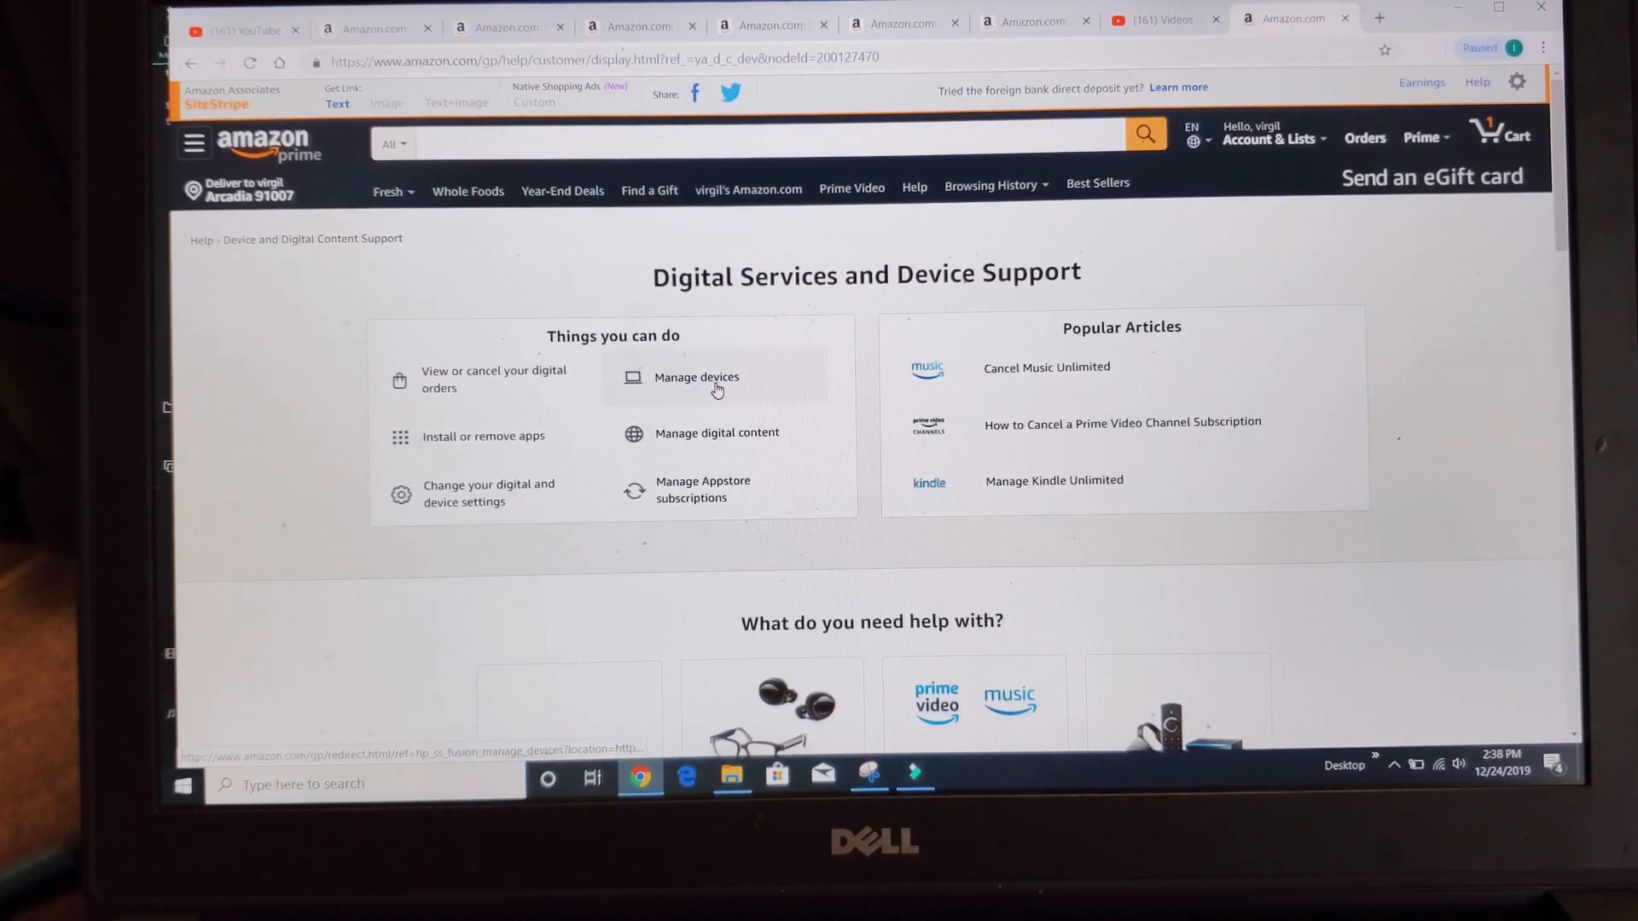
Go to Manage devices and scroll through the list of 22 registered devices.
click(696, 377)
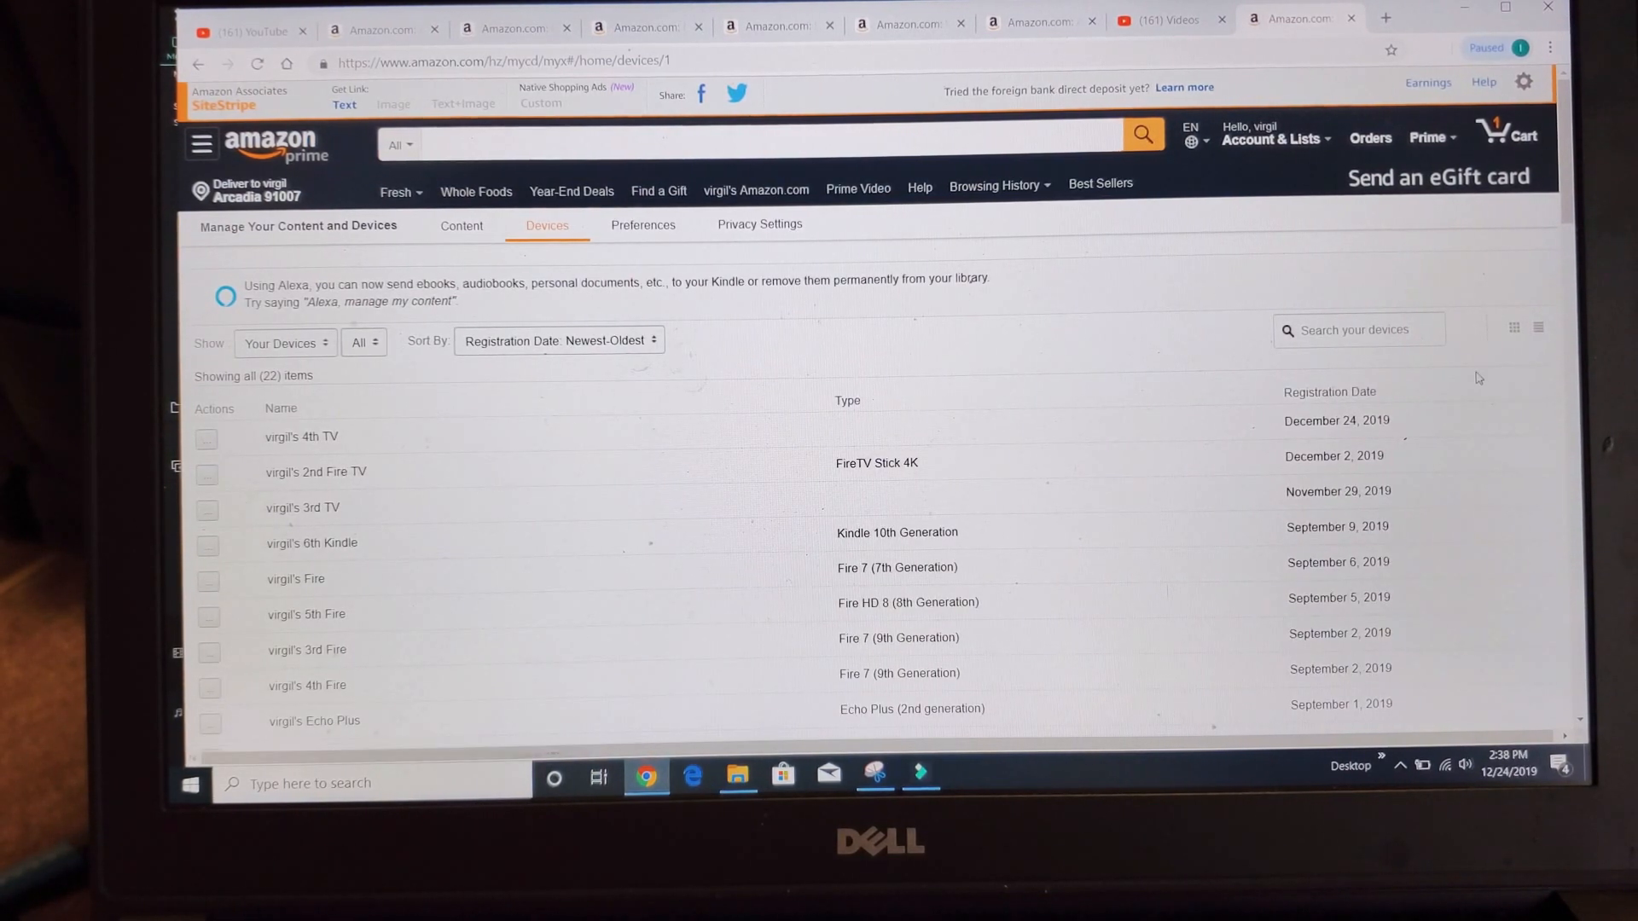
scroll(down, 3)
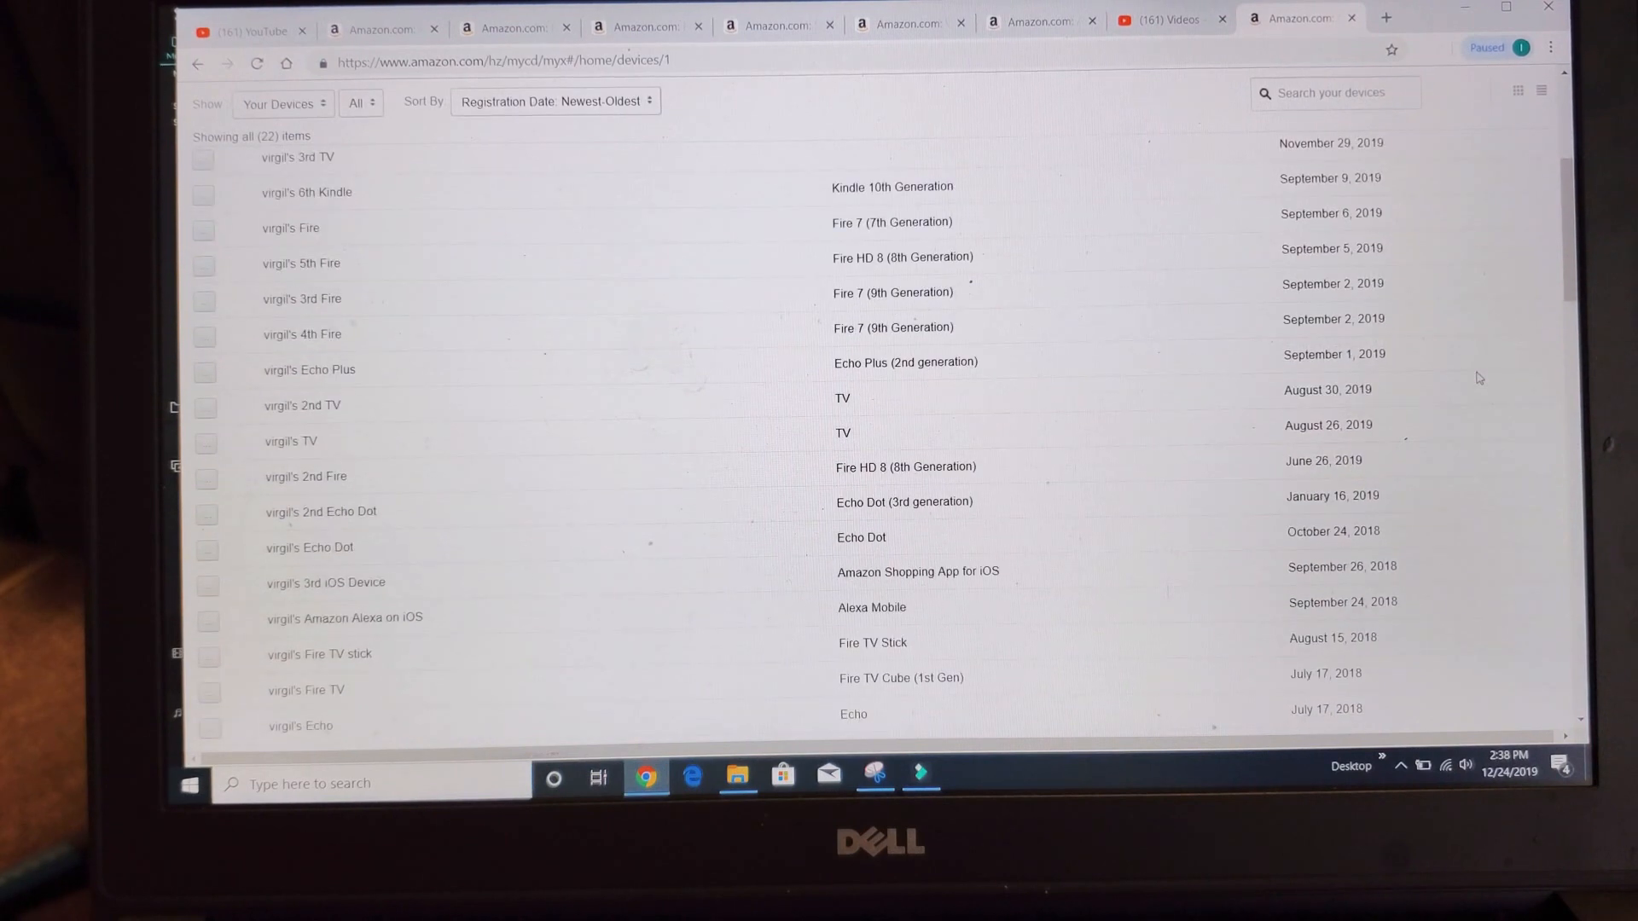
scroll(down, 3)
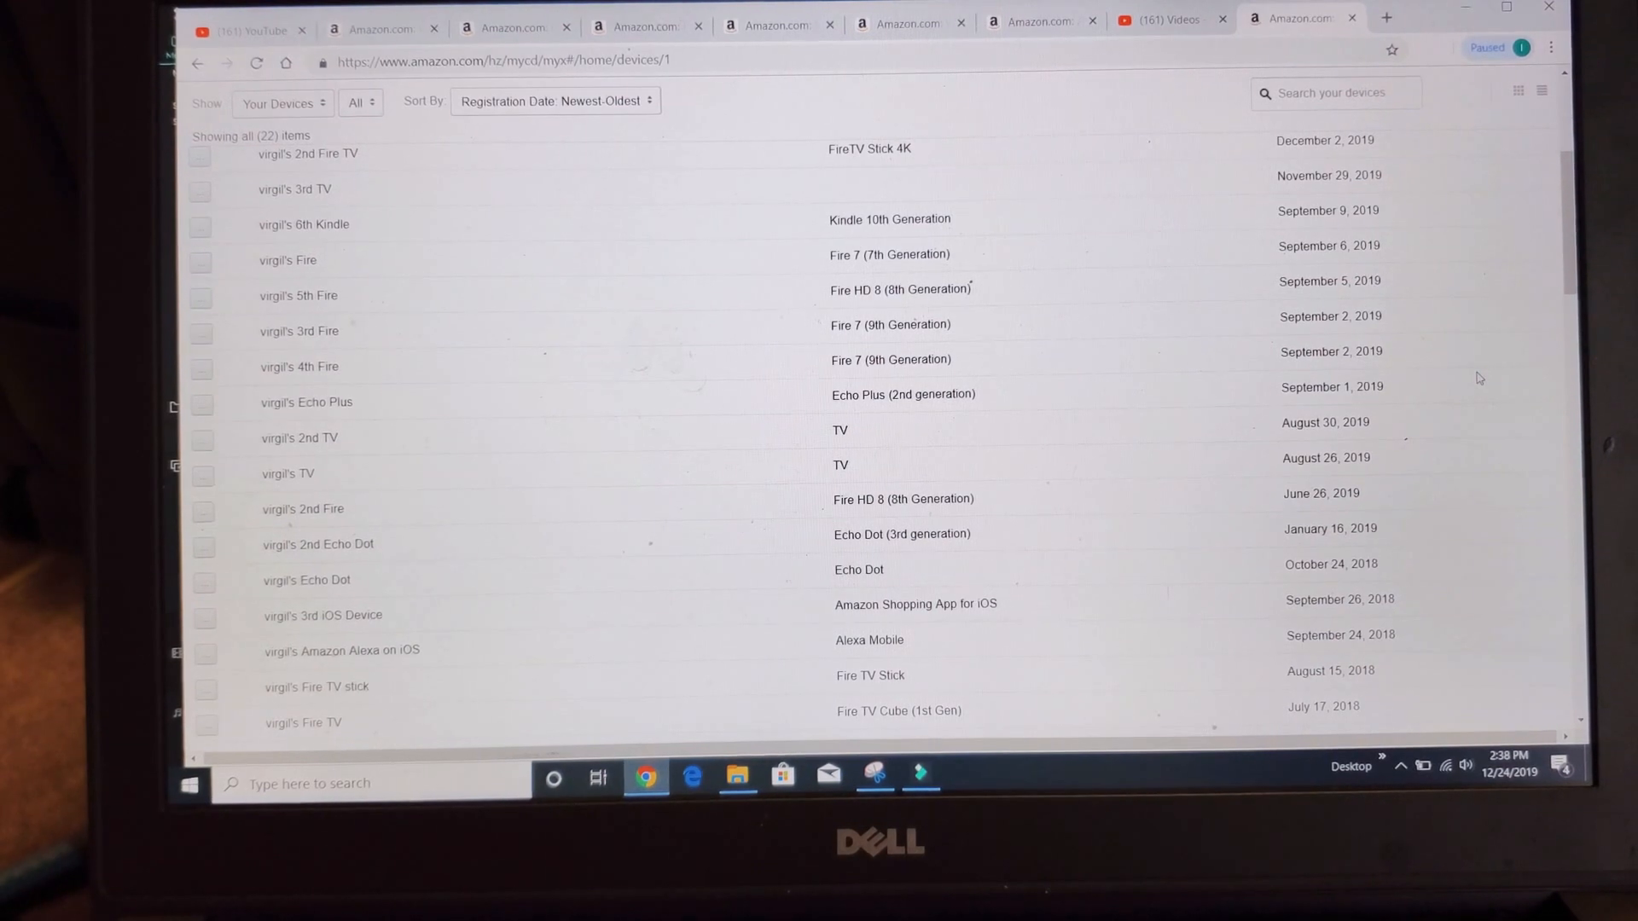
scroll(down, 3)
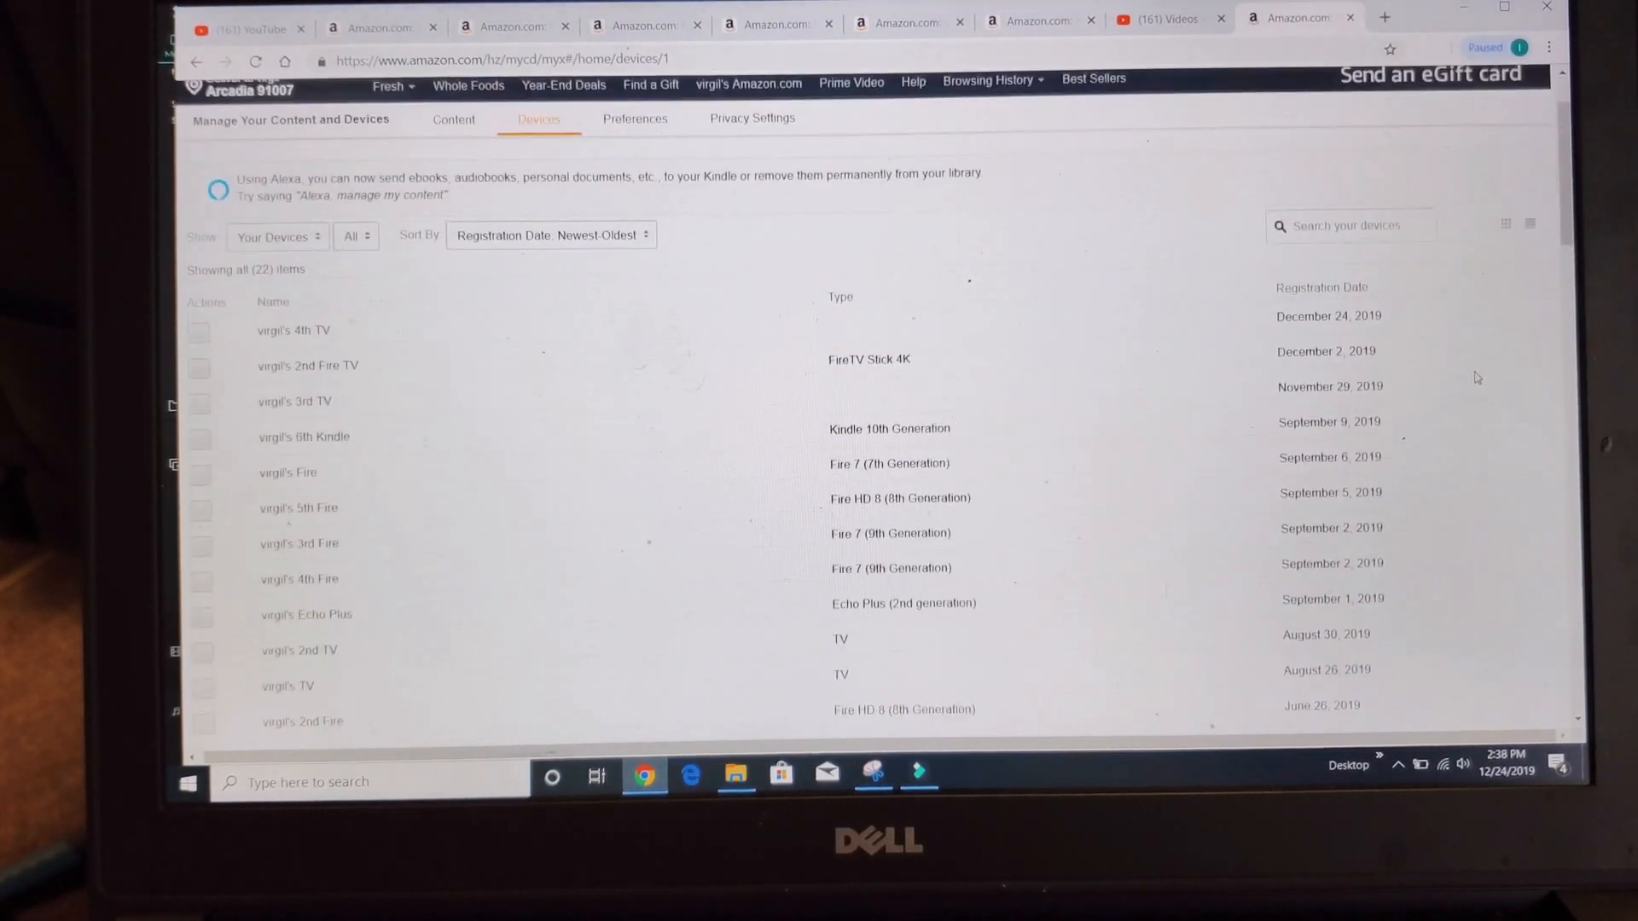
scroll(down, 3)
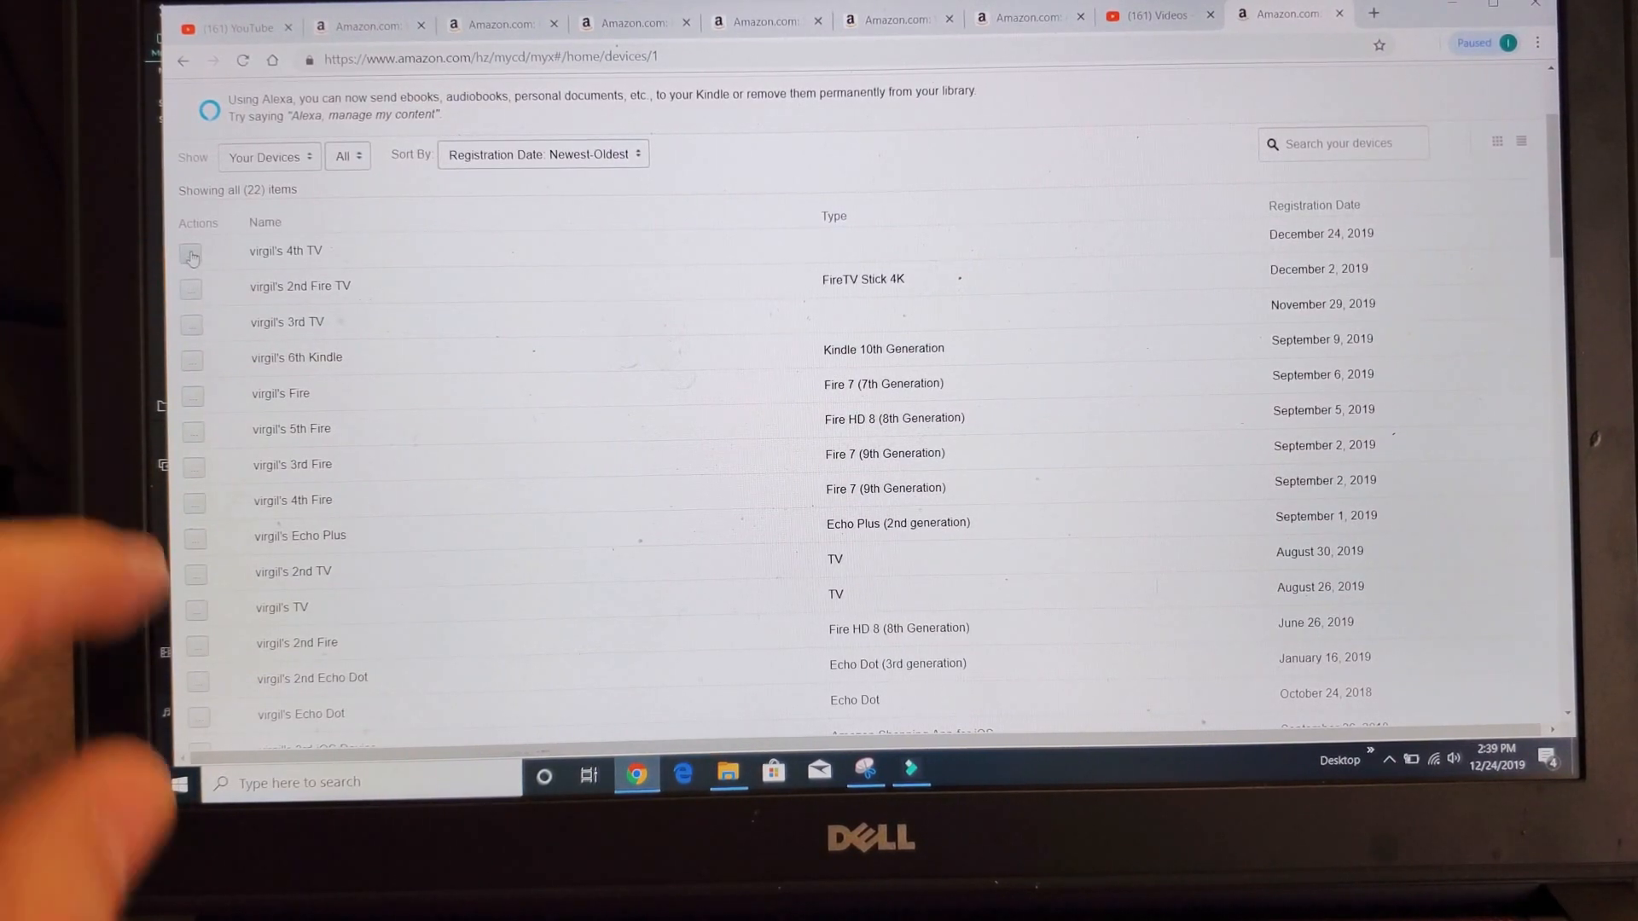
click(191, 256)
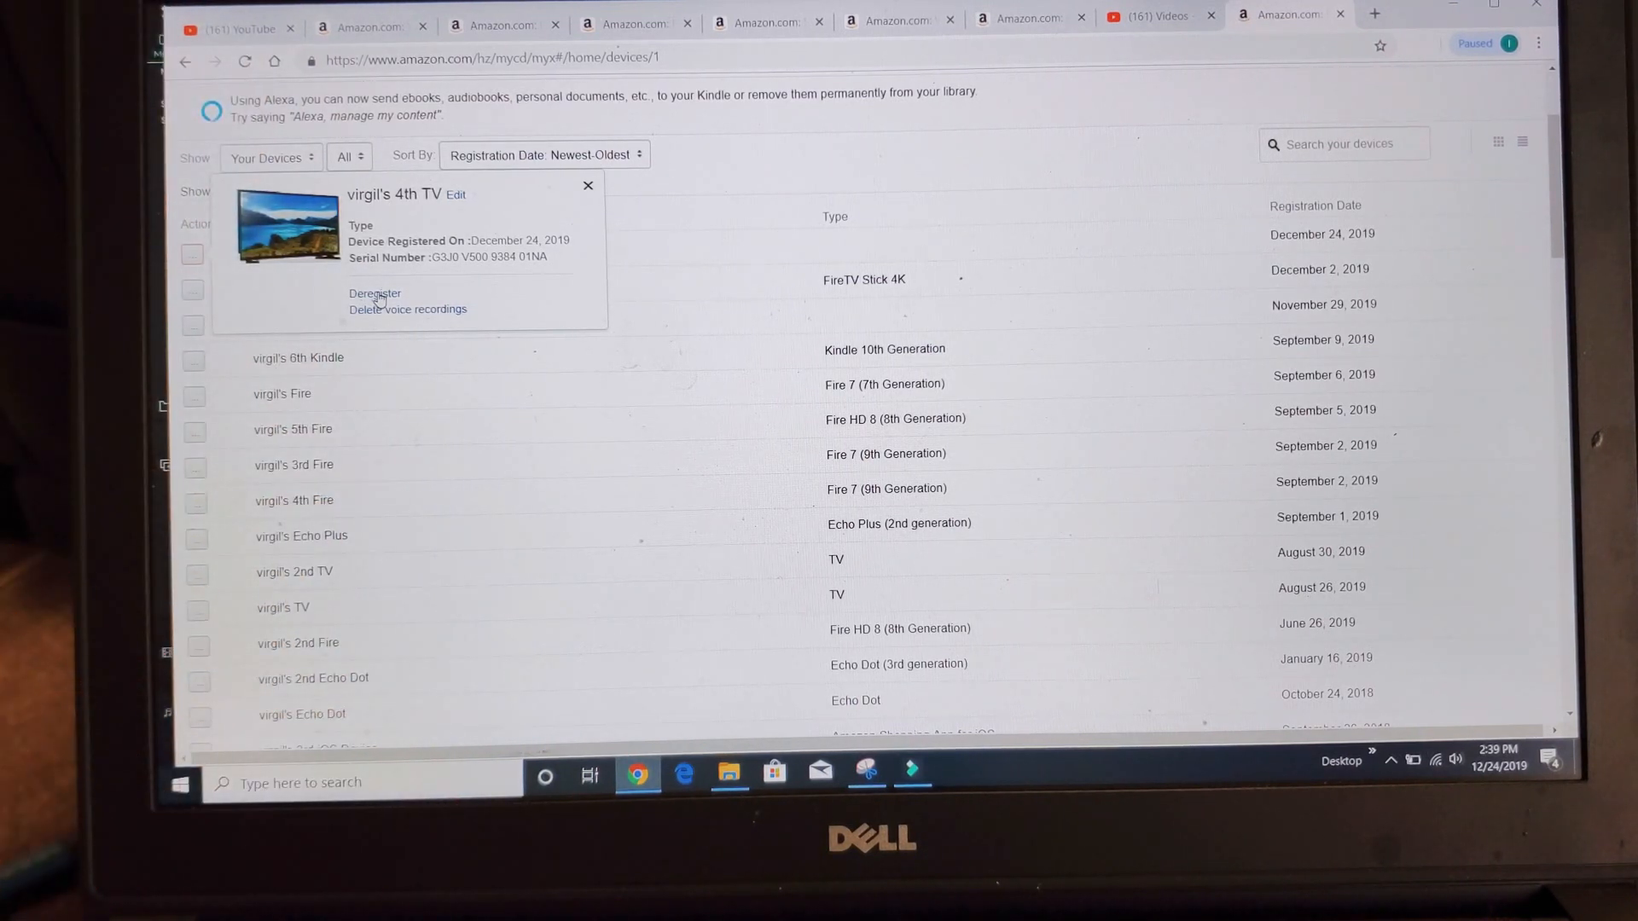
mouse_move(875, 336)
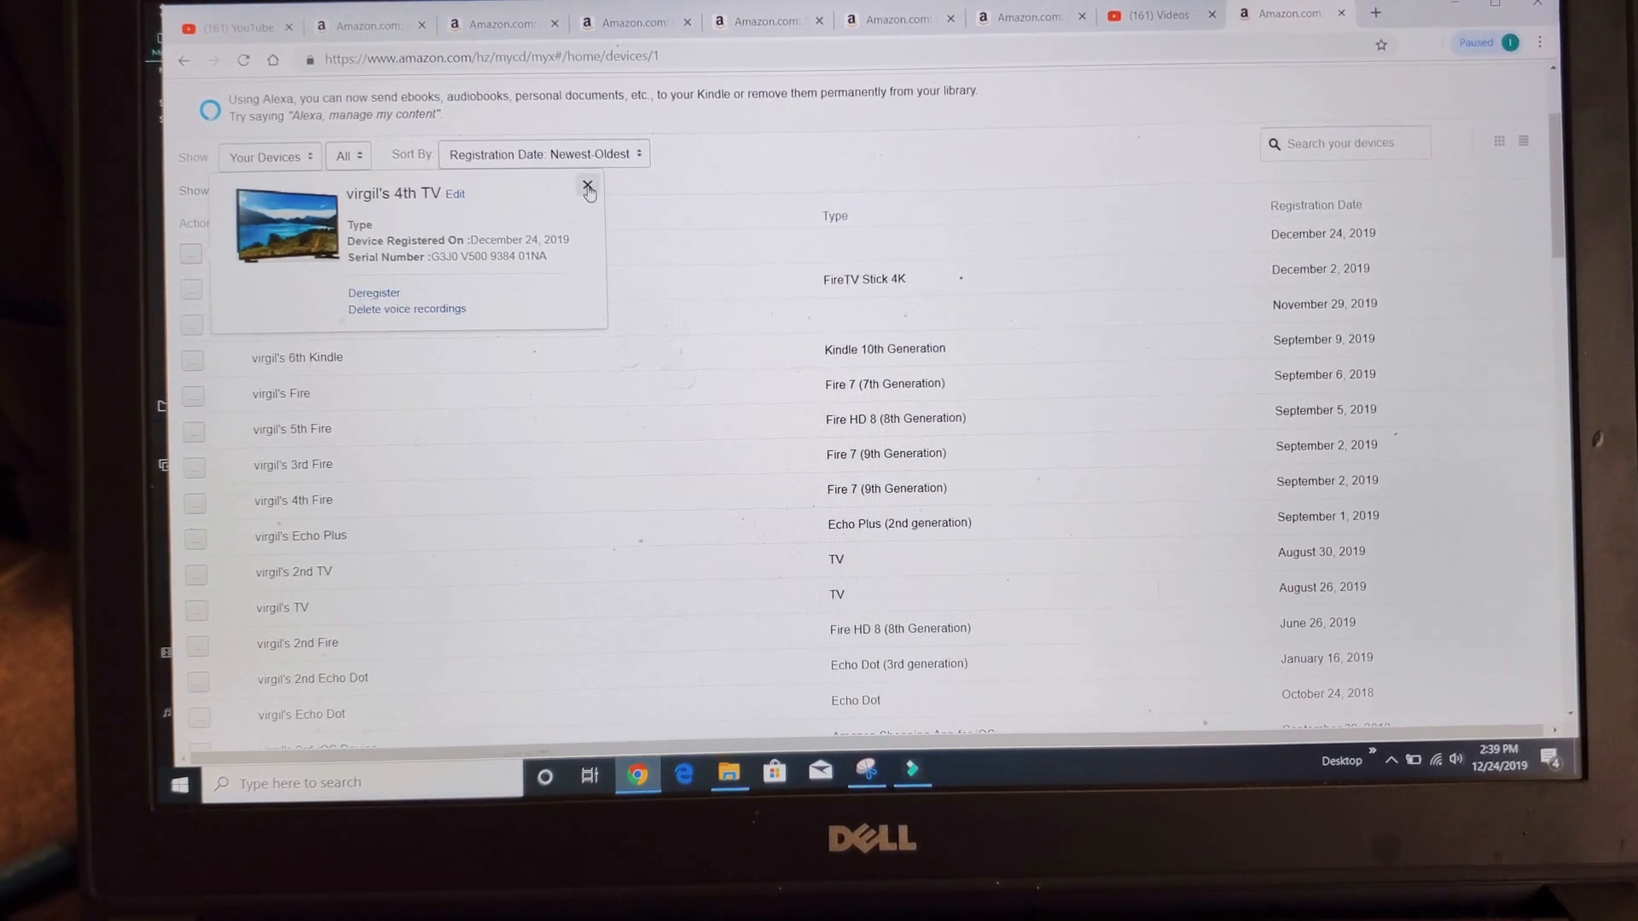
click(587, 188)
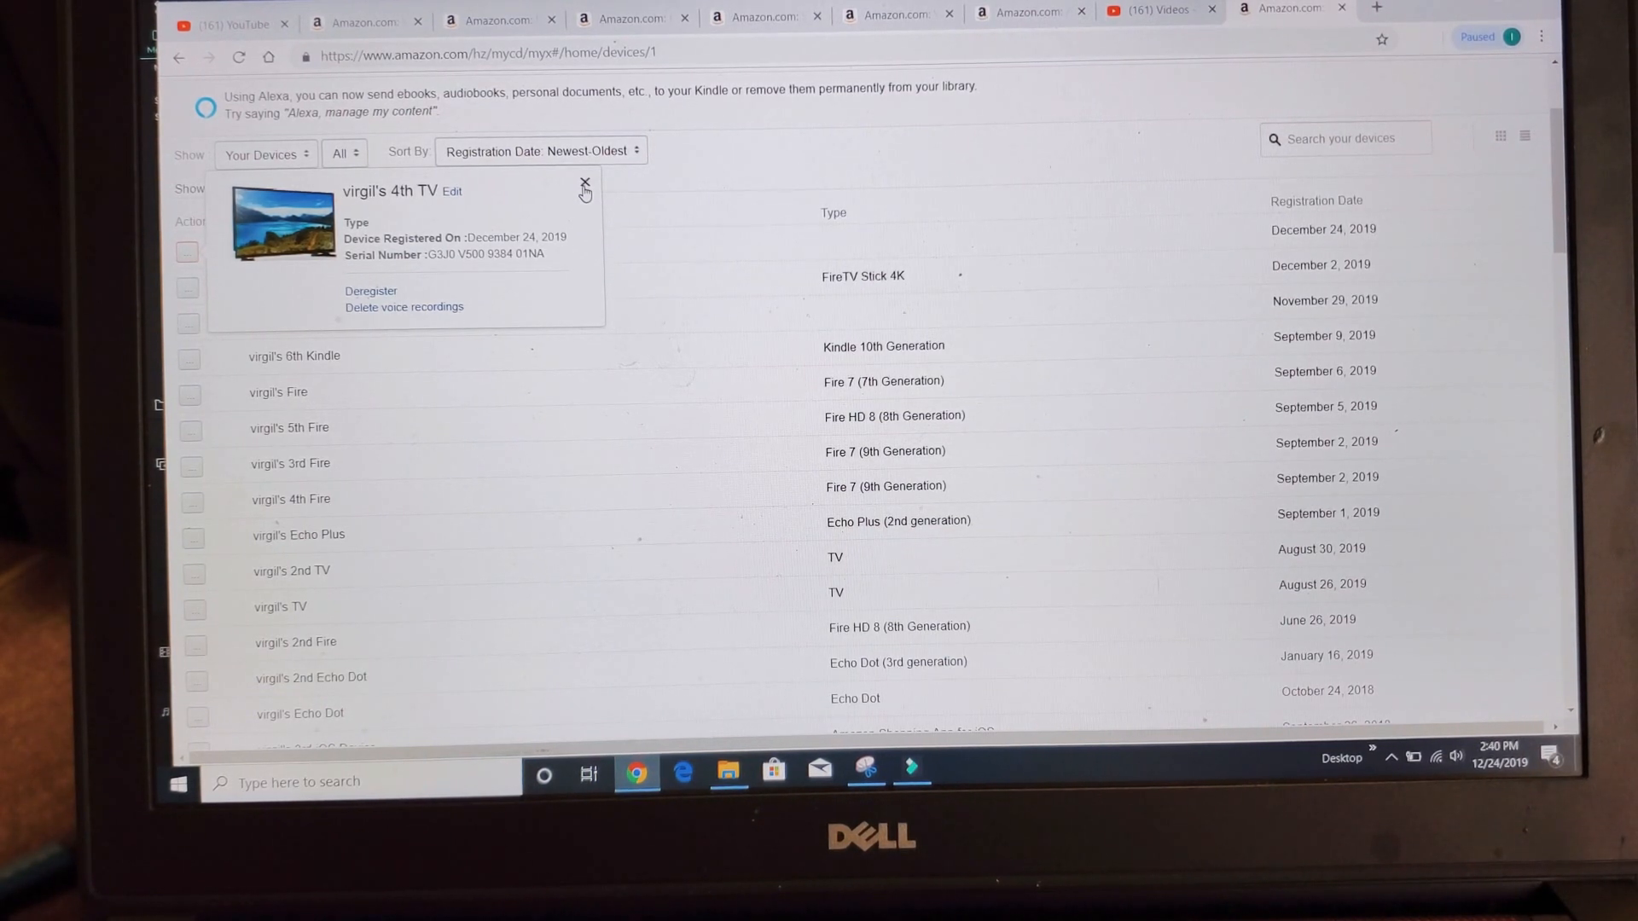
click(586, 184)
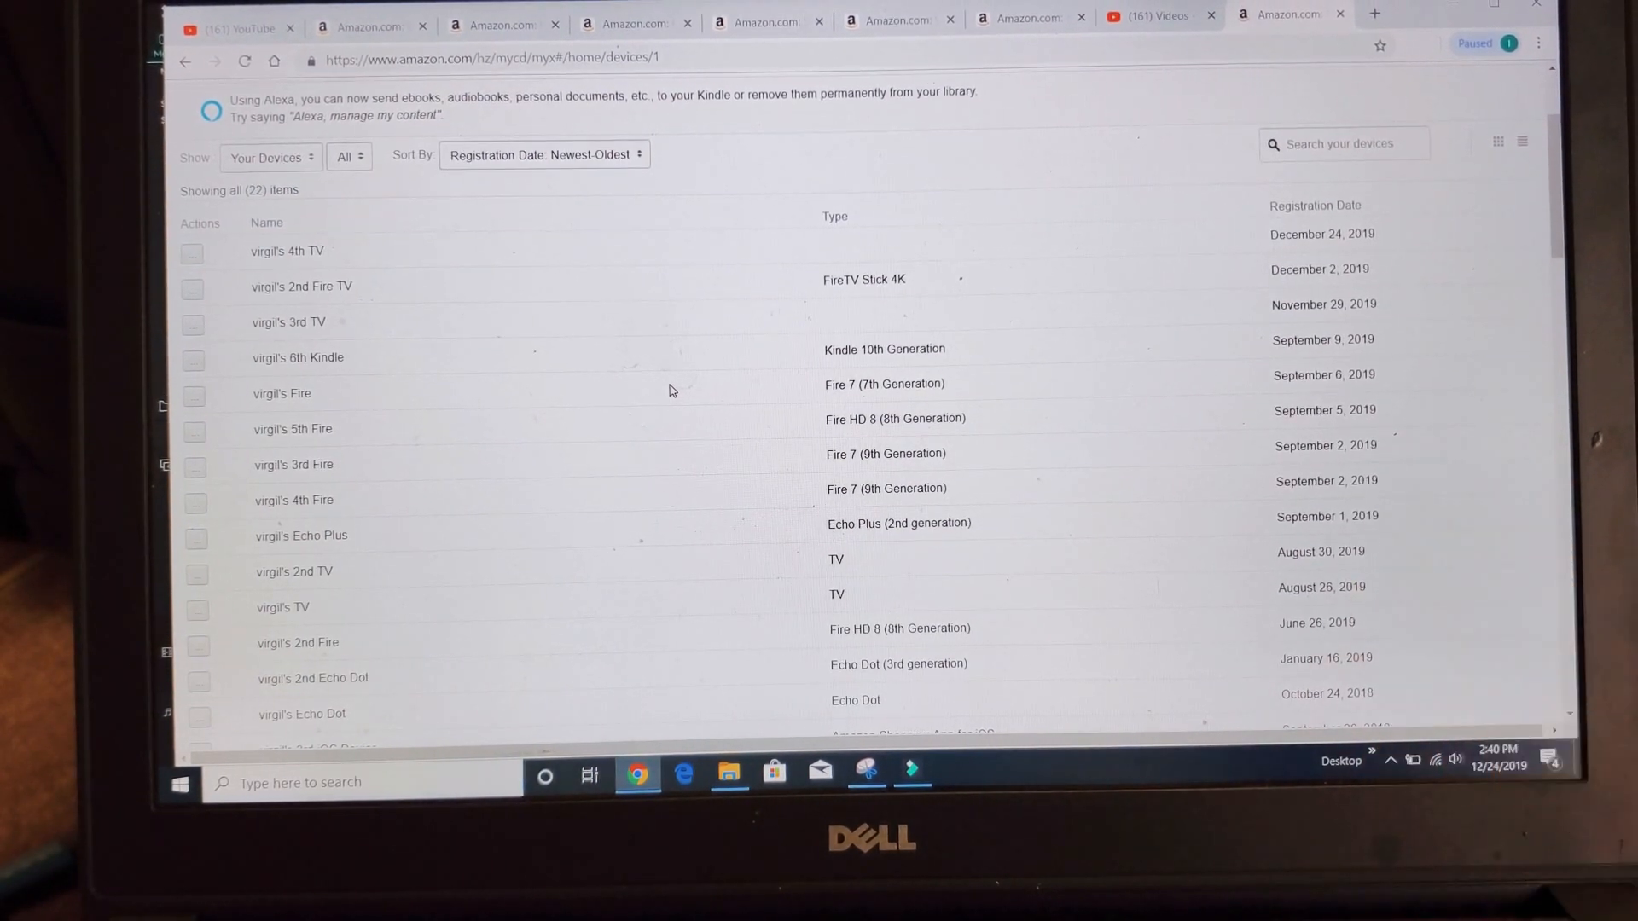